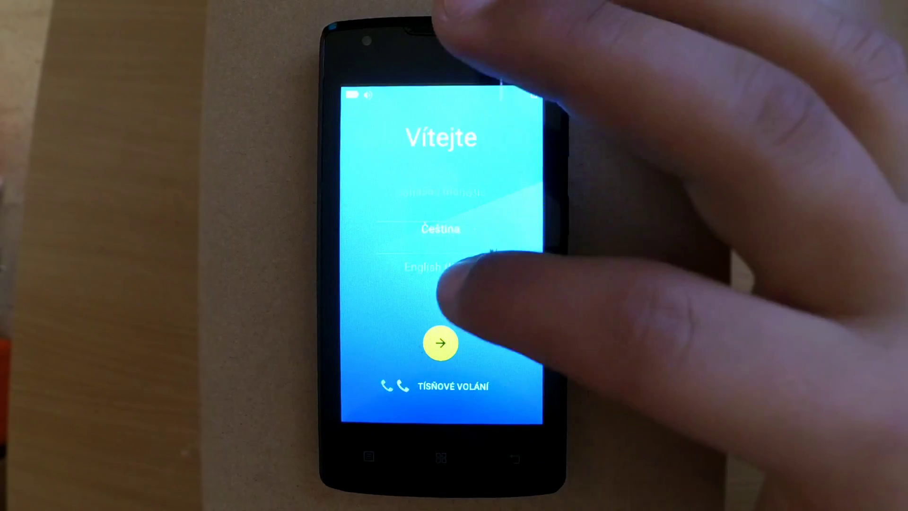
Choose English (United States) as the setup language and proceed to Wi-Fi network selection
click(439, 267)
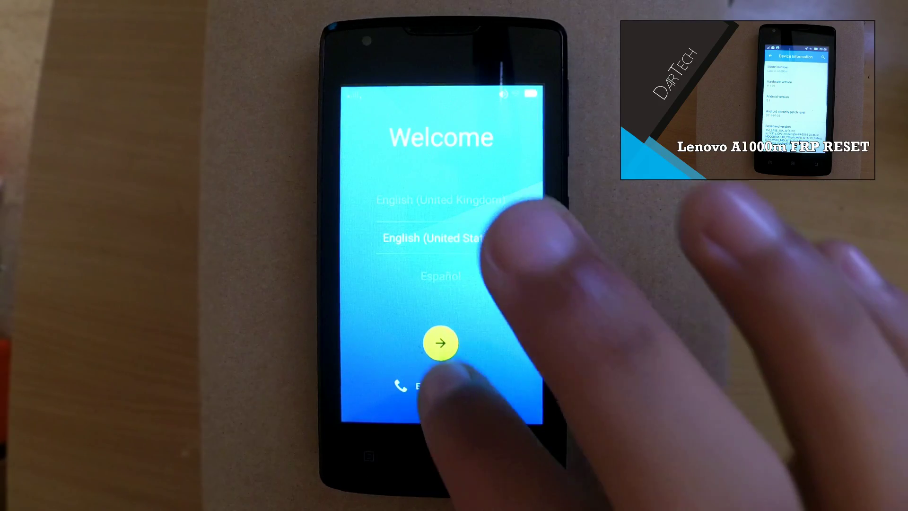
click(440, 343)
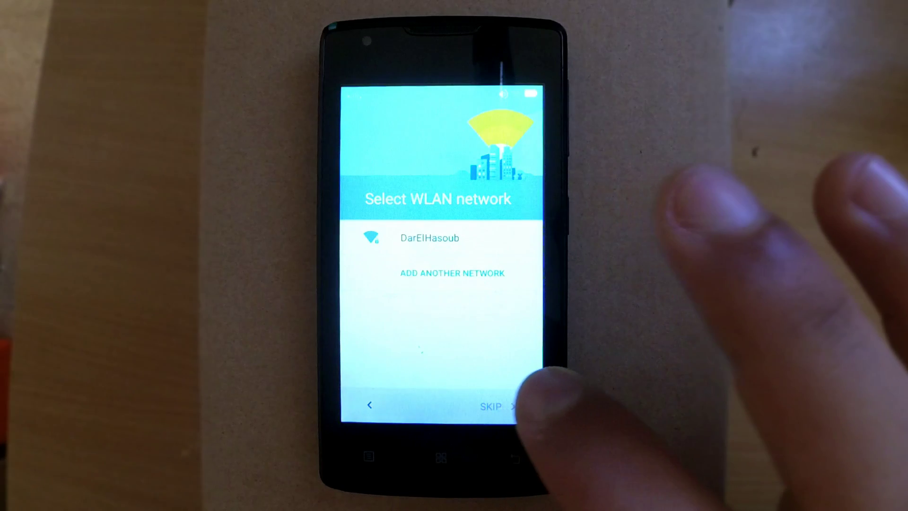